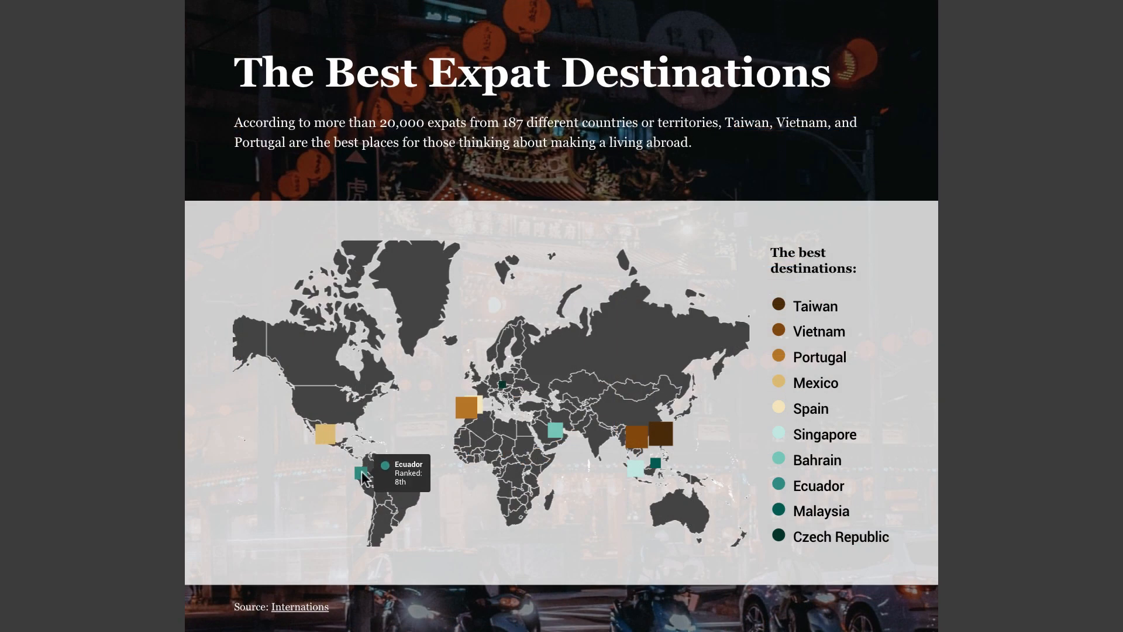
mouse_move(466, 407)
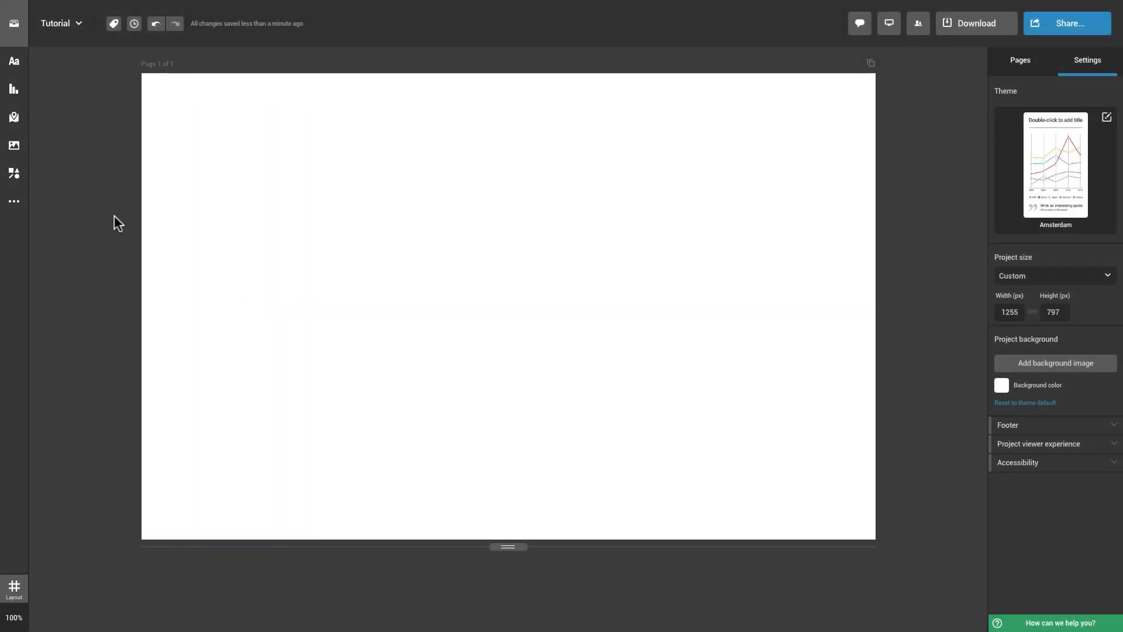
Open the Maps library, close the category list and start searching for a map
click(13, 118)
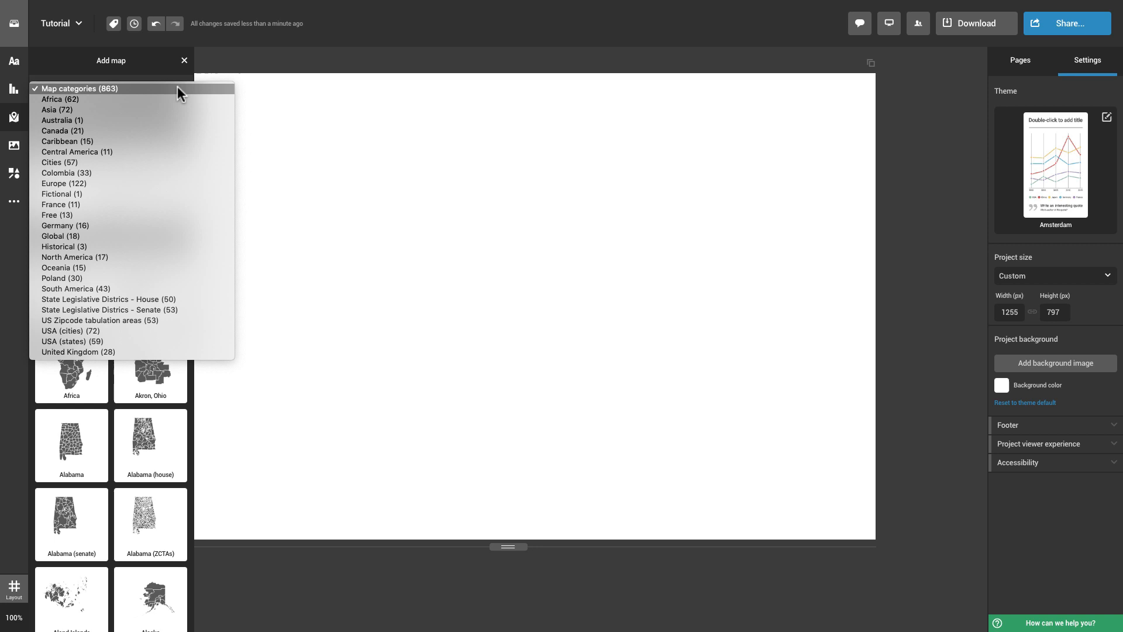
click(111, 89)
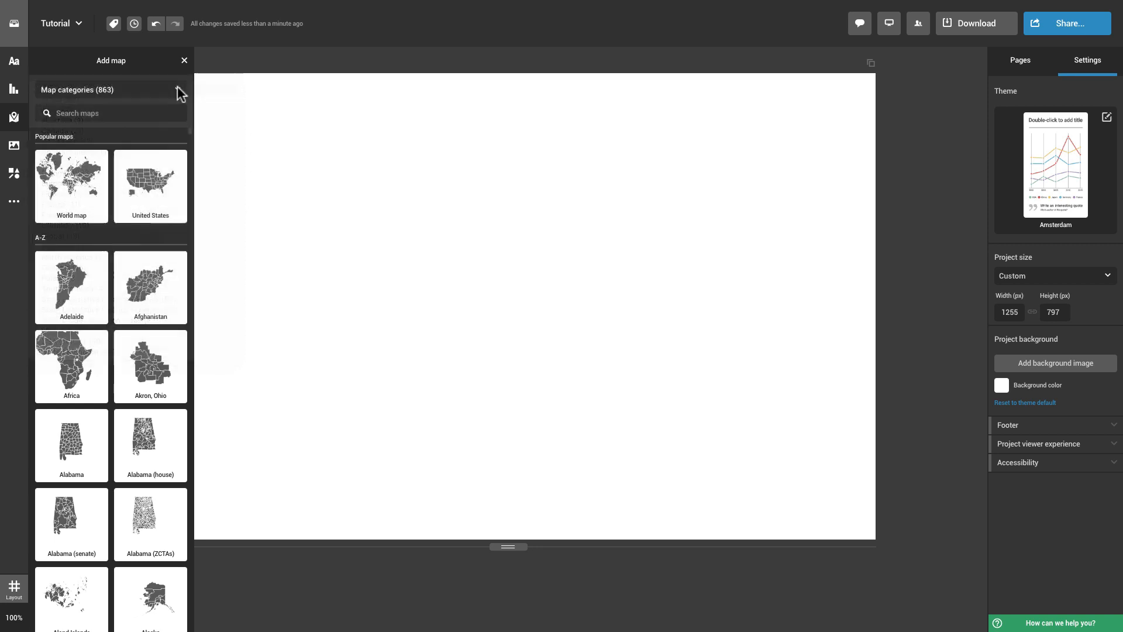
click(111, 112)
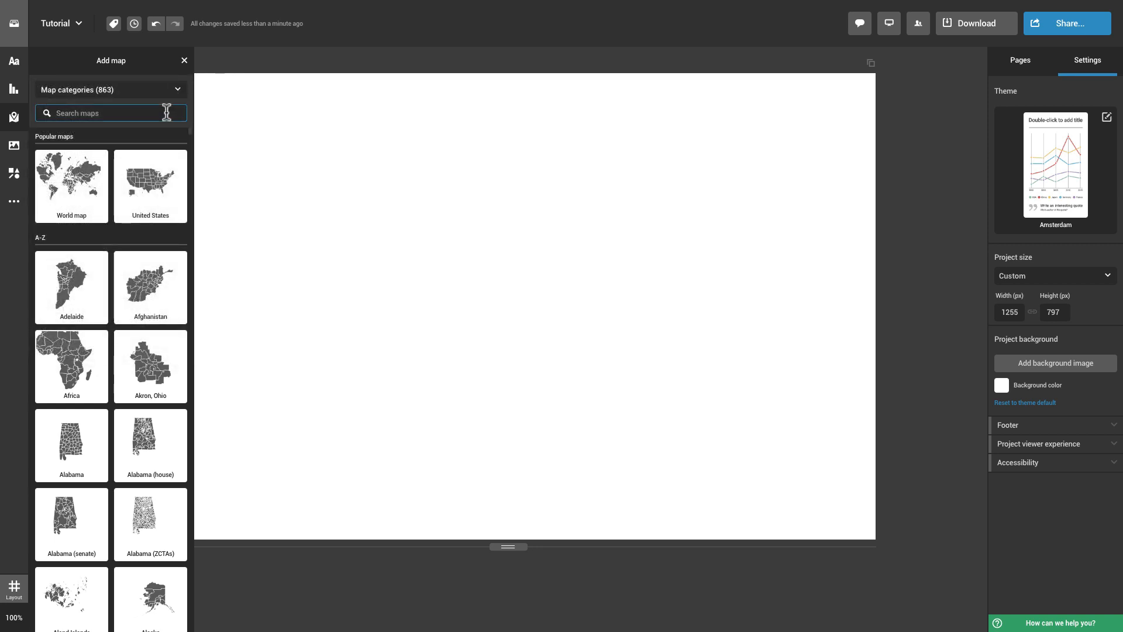
mouse_move(150, 186)
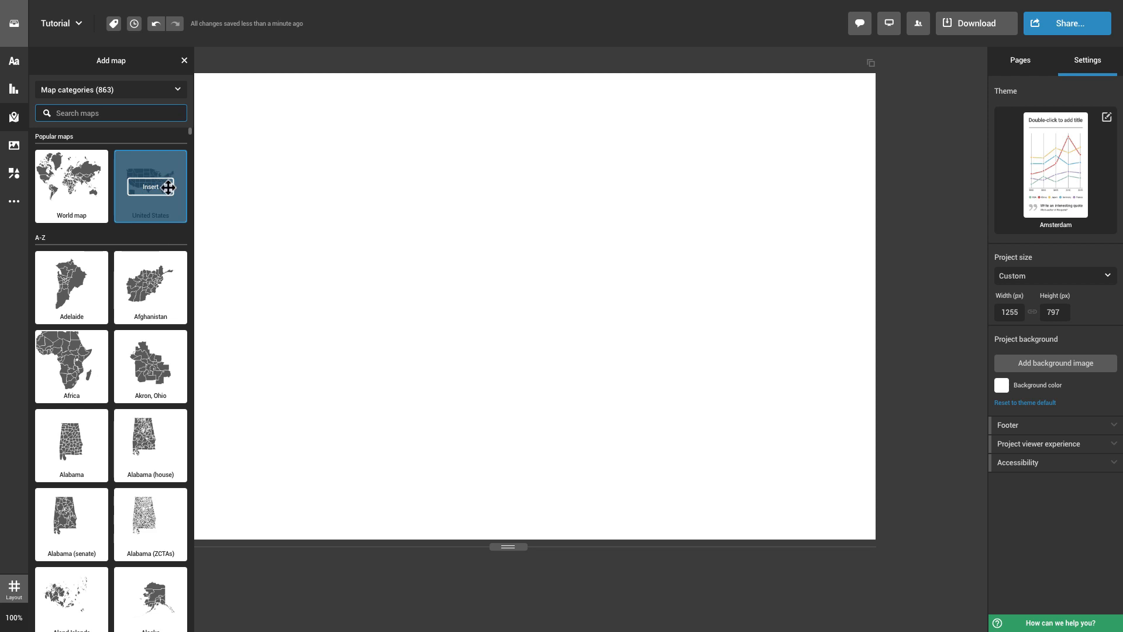
mouse_move(309, 257)
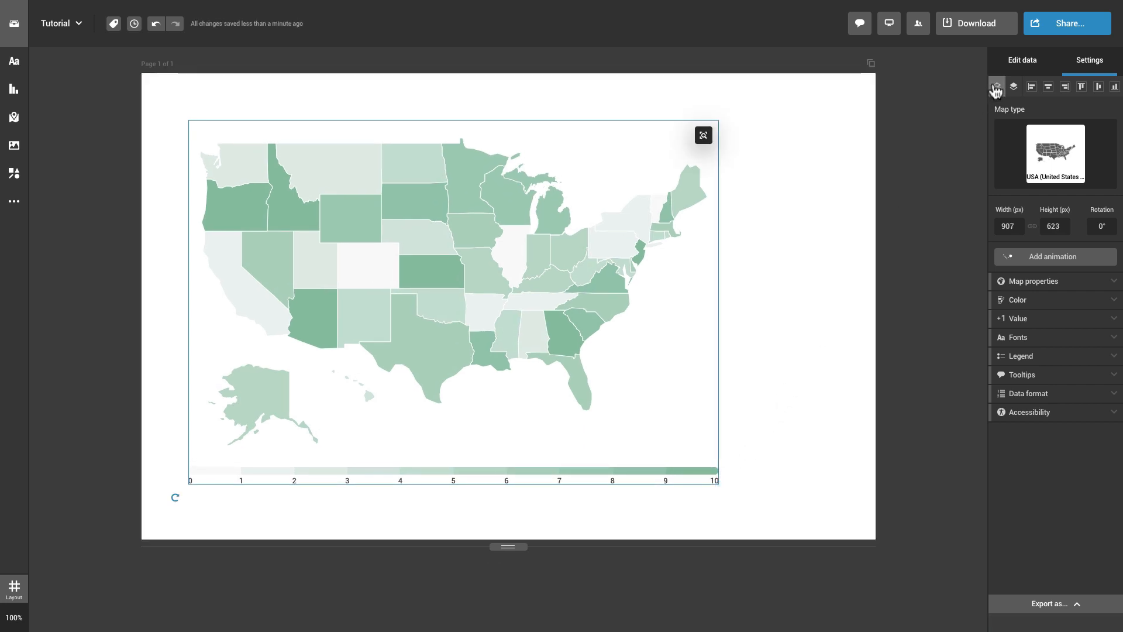
Show the selected US map's data sheet with states, values, groups and coordinates
click(1021, 61)
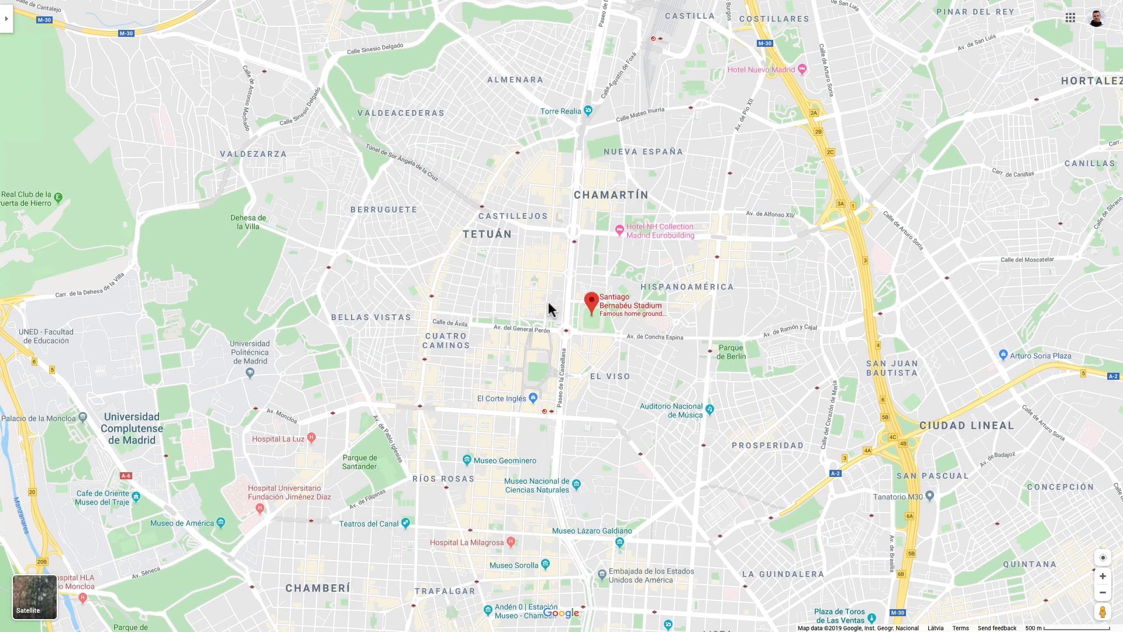
mouse_move(593, 324)
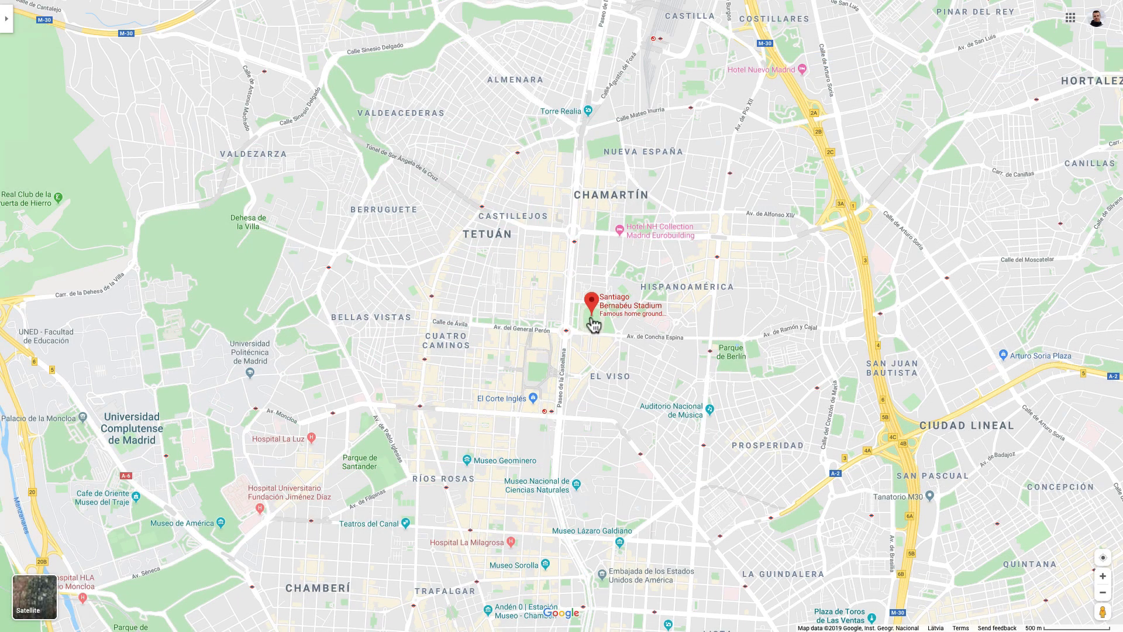
right_click(593, 323)
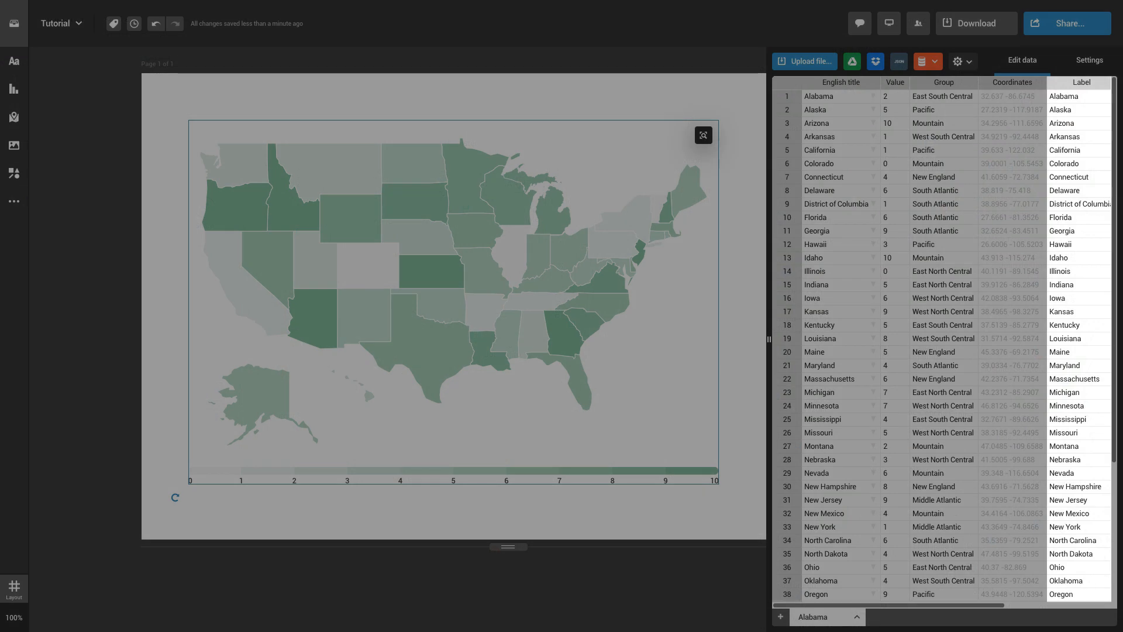
Load State Sales Tax Rates.xlsx into the map data, then pick the Example Google Drive sheet
click(831, 96)
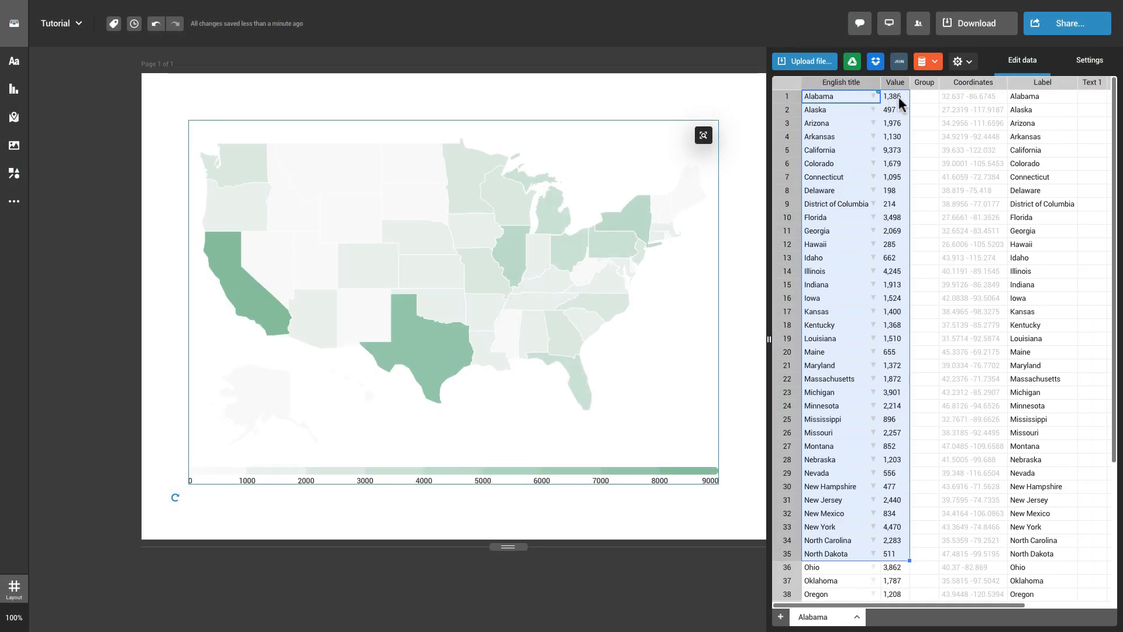
click(924, 96)
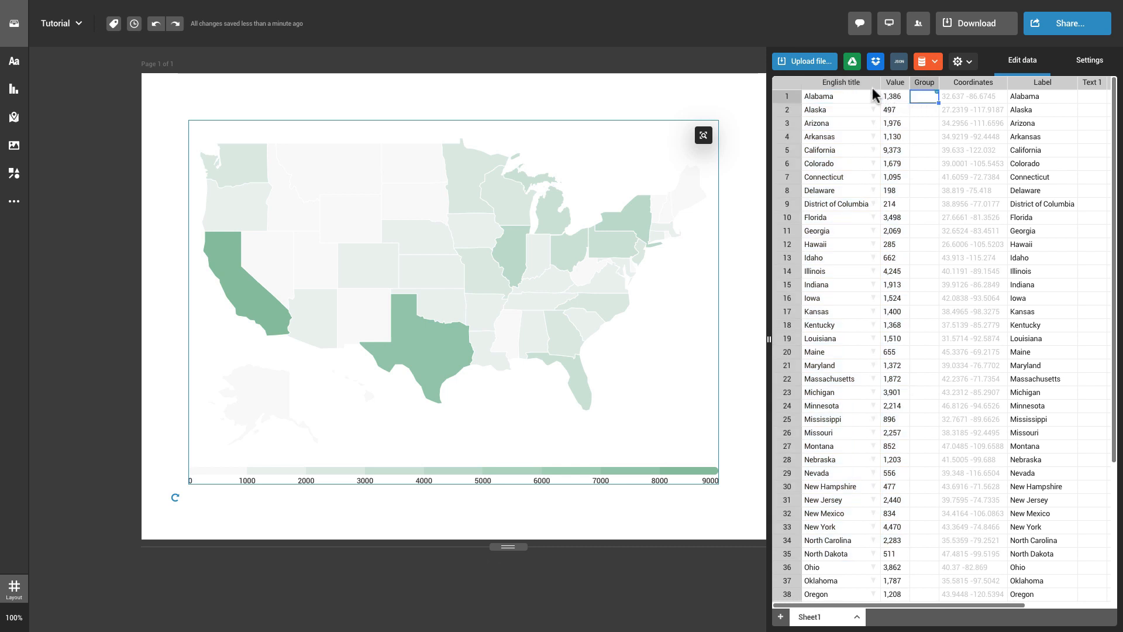
click(805, 60)
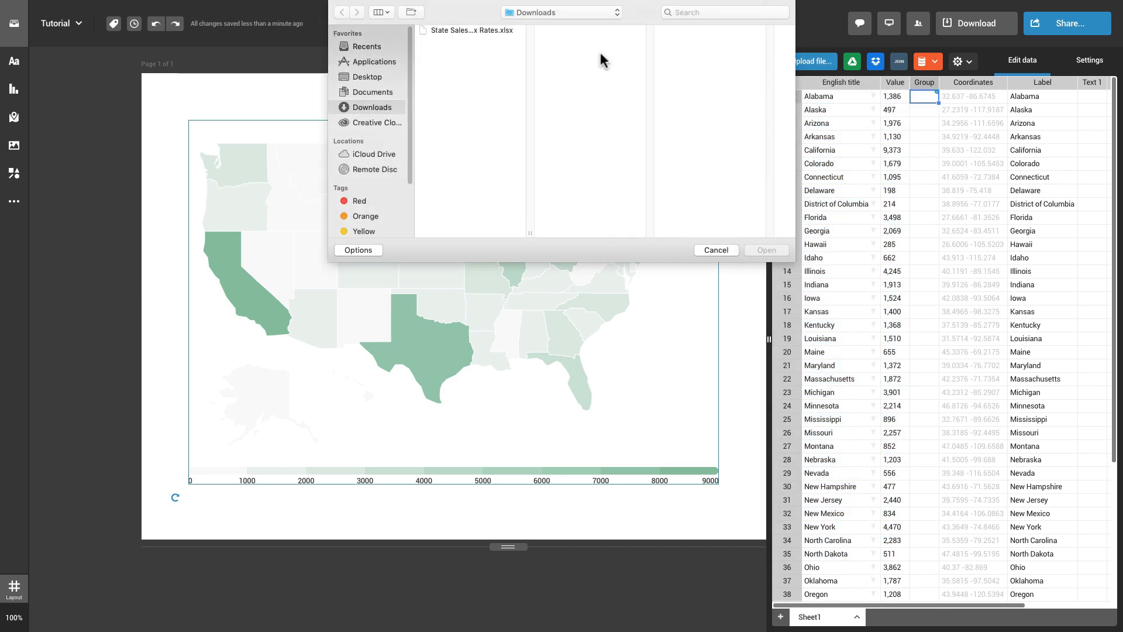
click(469, 30)
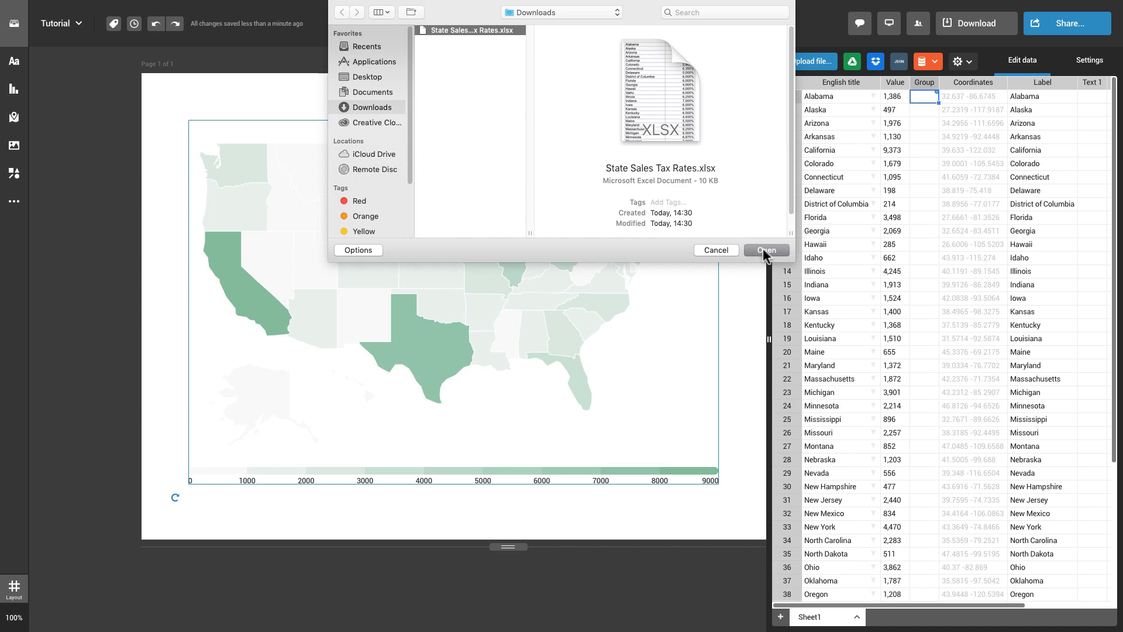
click(765, 249)
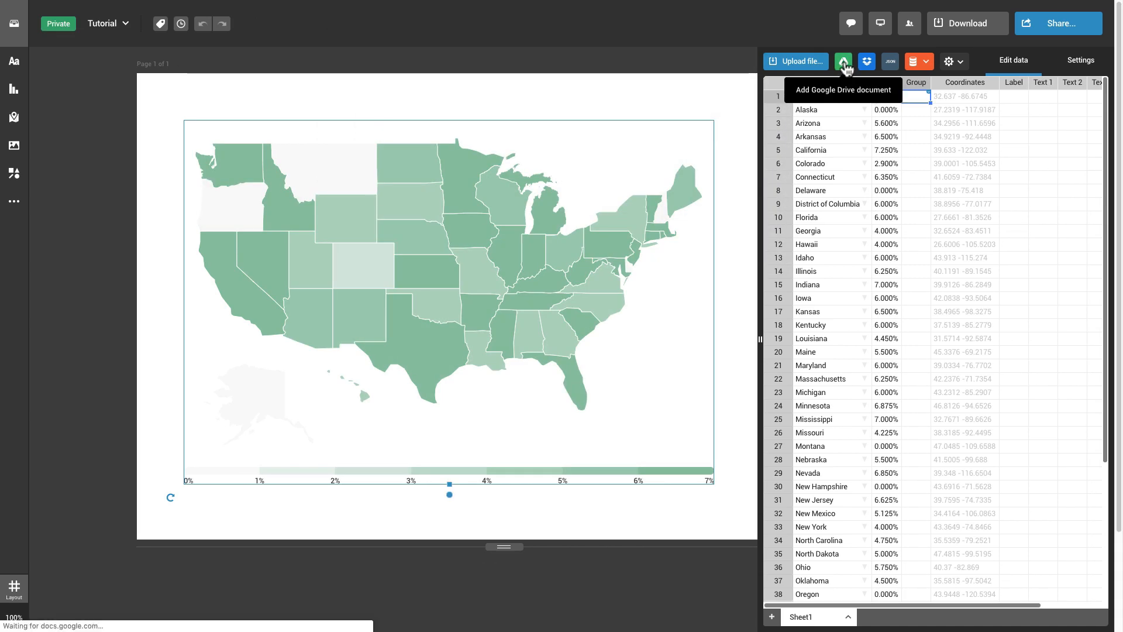
click(844, 61)
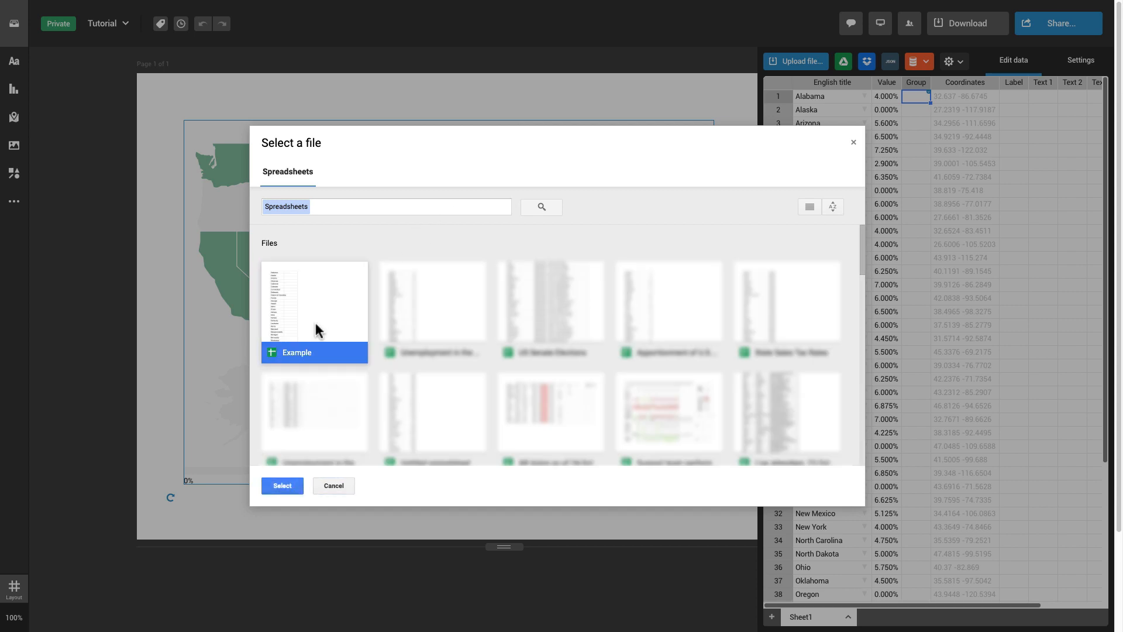
click(282, 486)
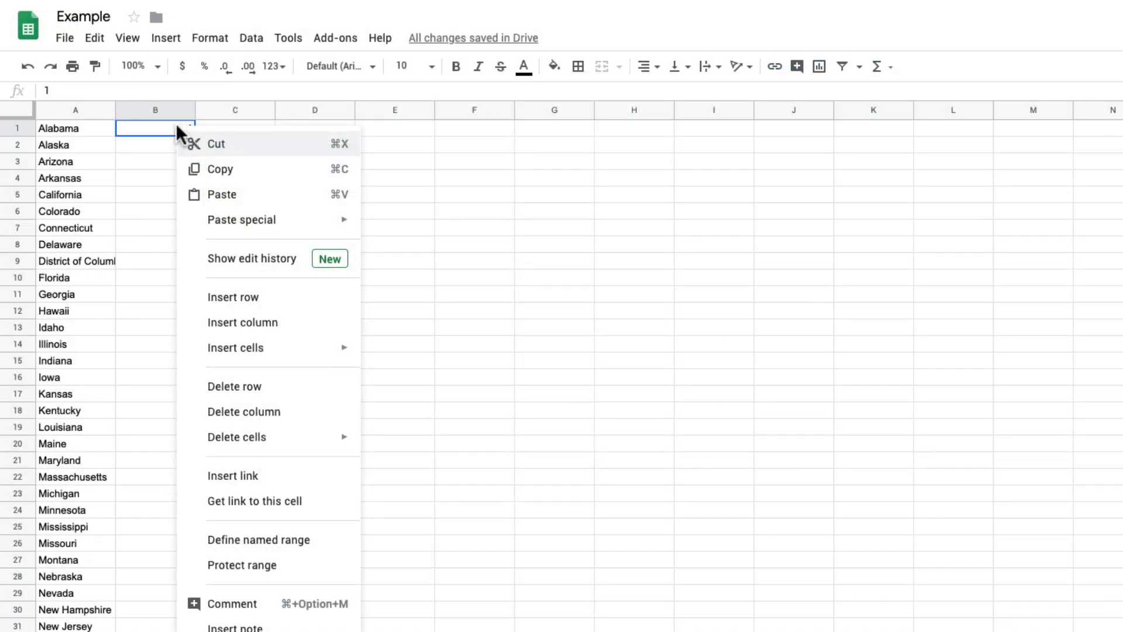
mouse_move(221, 194)
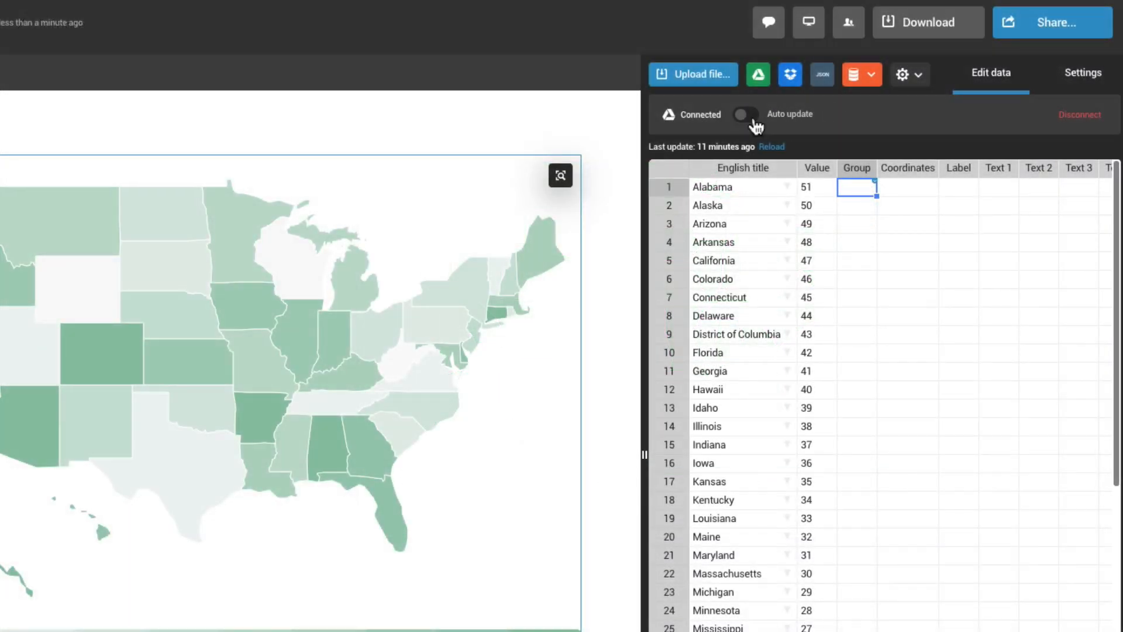
Turn on Auto update for the linked Example sheet and switch to importing from Dropbox
click(744, 114)
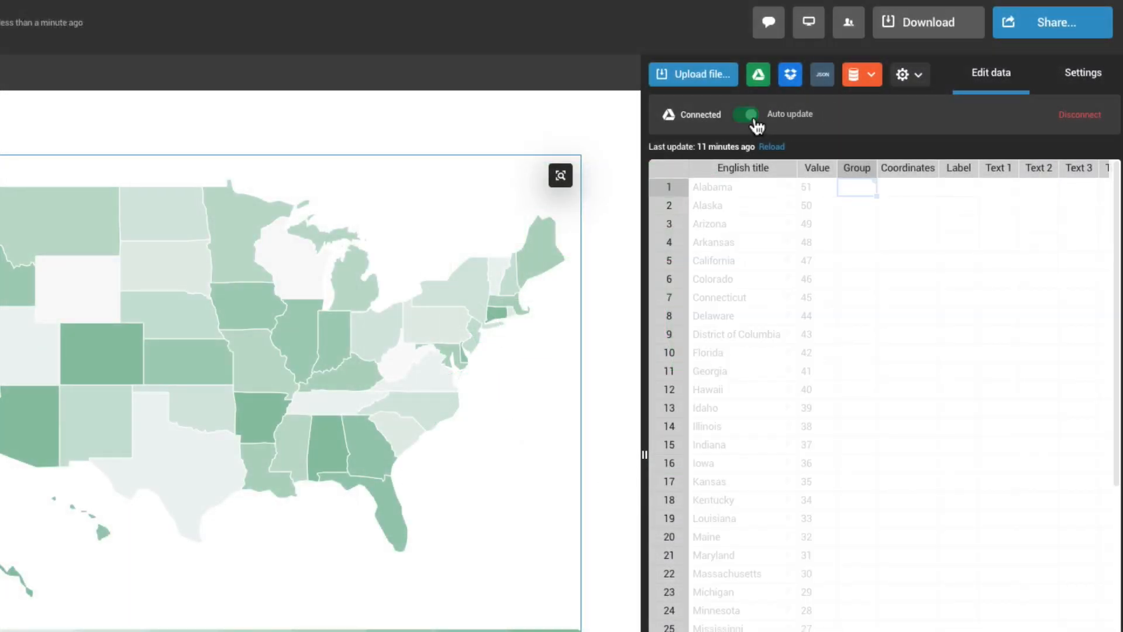
click(789, 74)
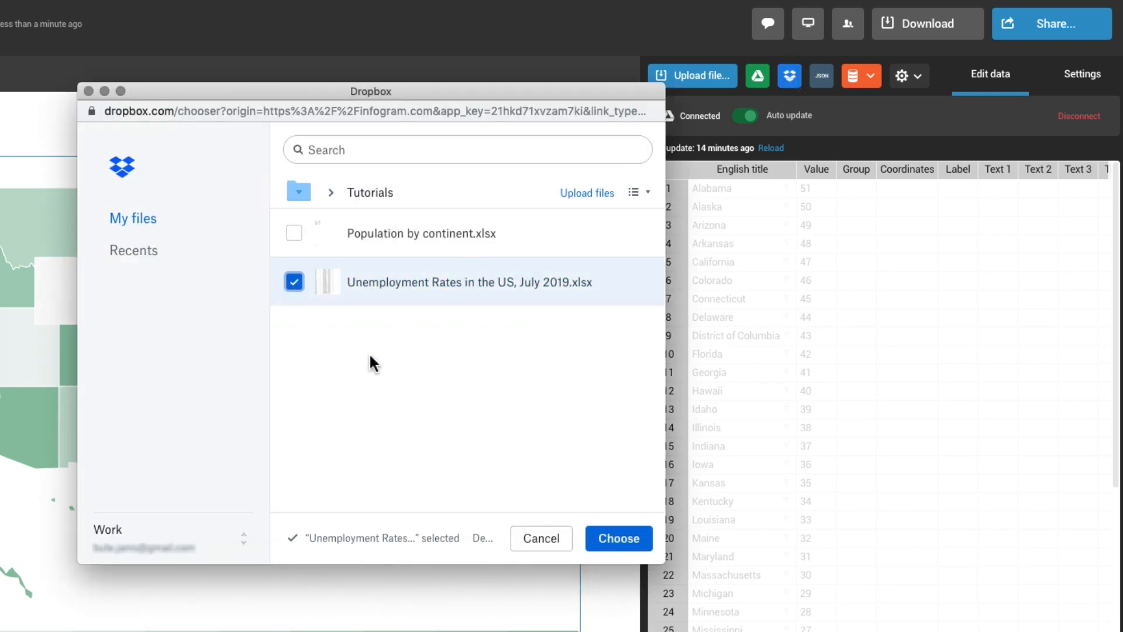
mouse_move(821, 494)
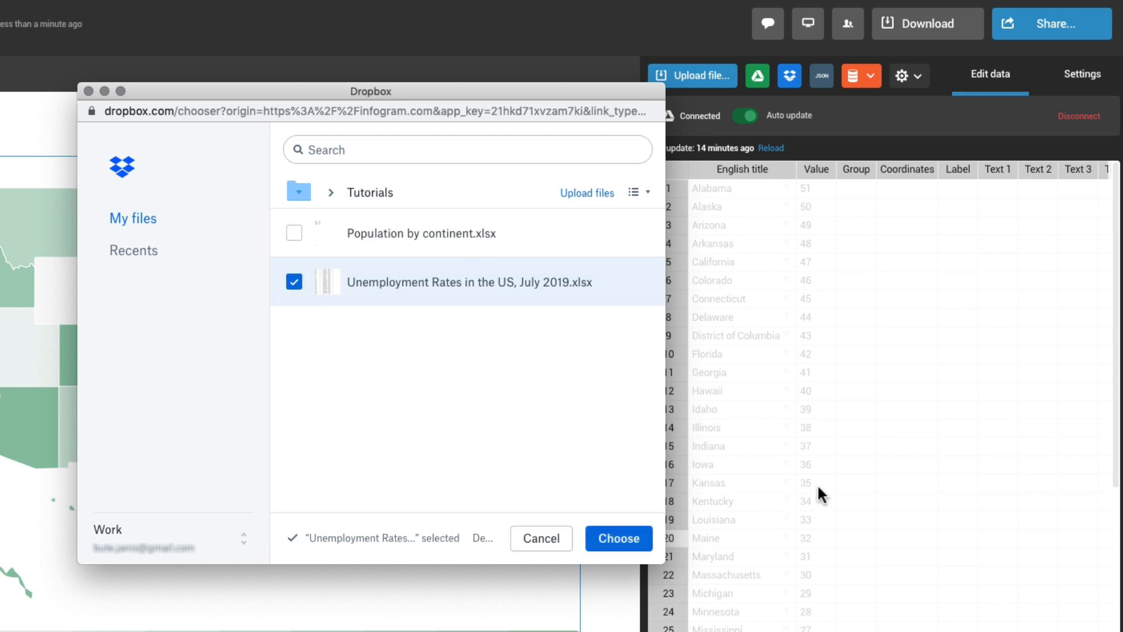
click(617, 538)
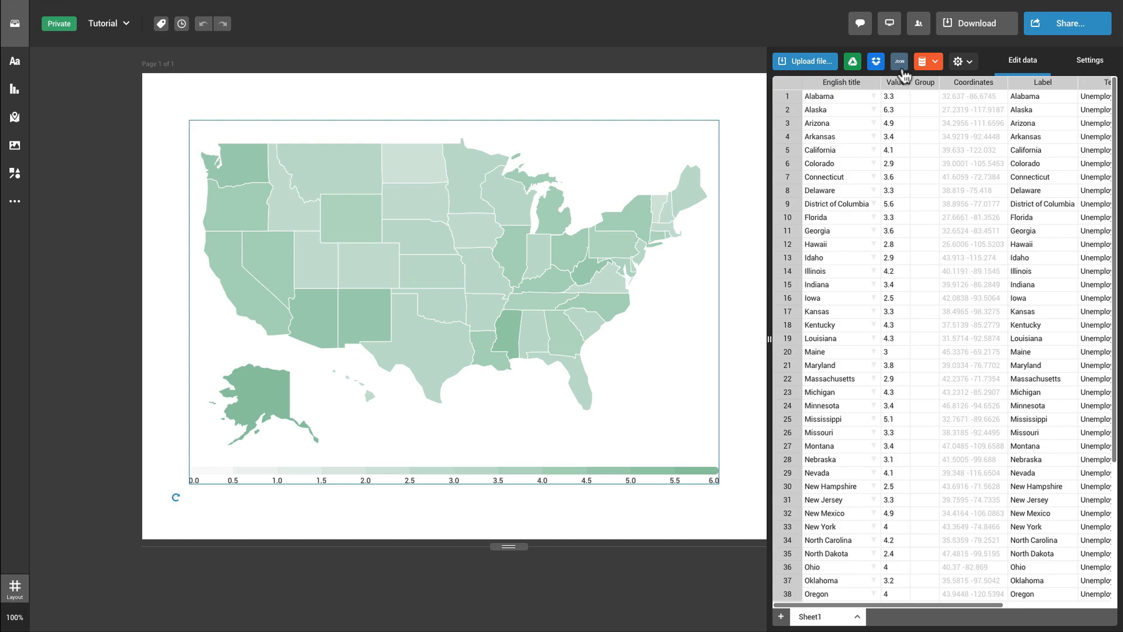
click(900, 61)
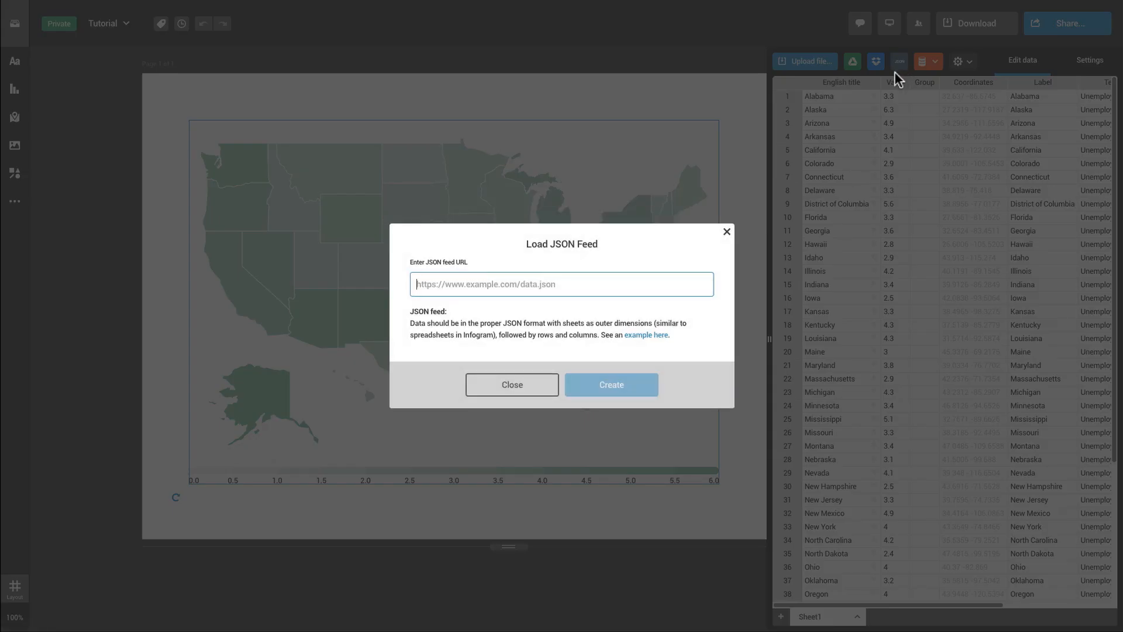
text(https://api.myjson.com/bins/11og9s)
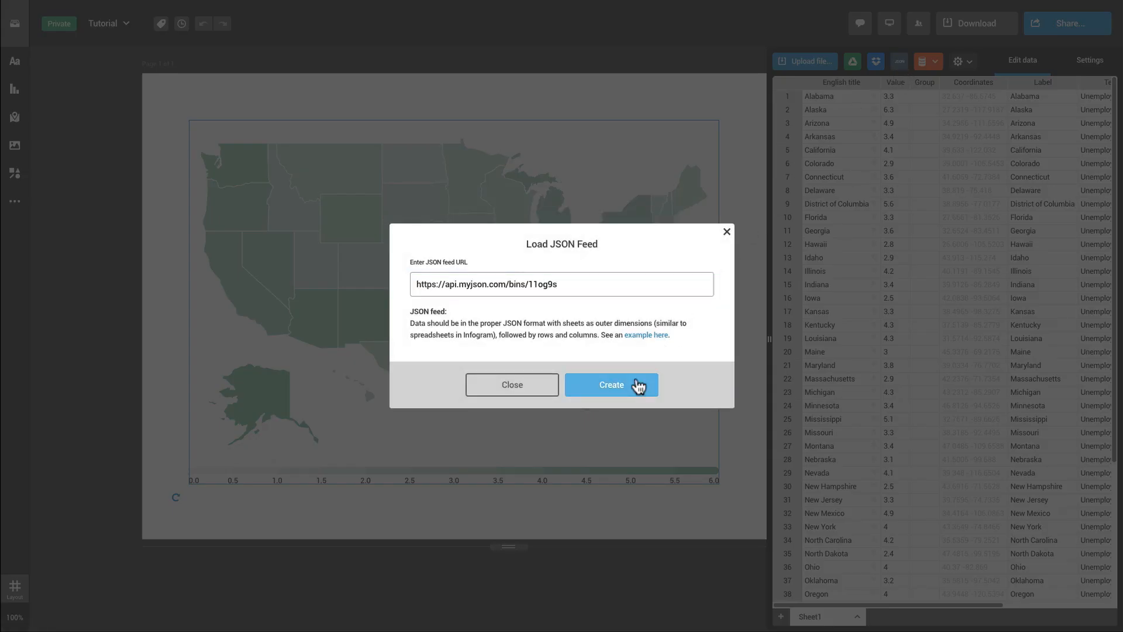
click(610, 385)
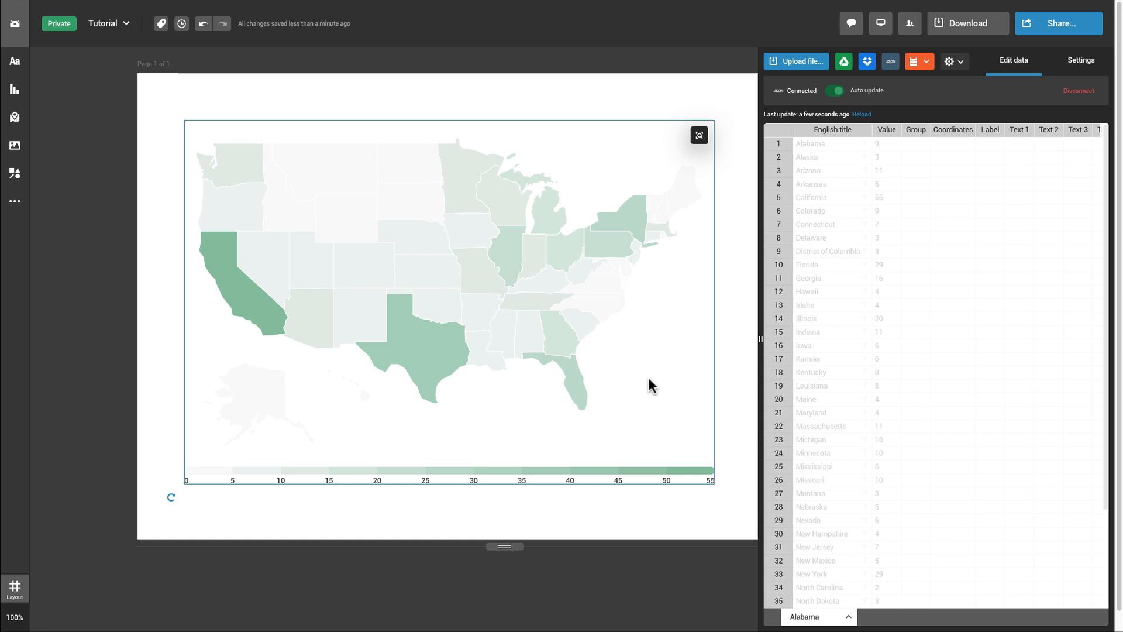
click(926, 60)
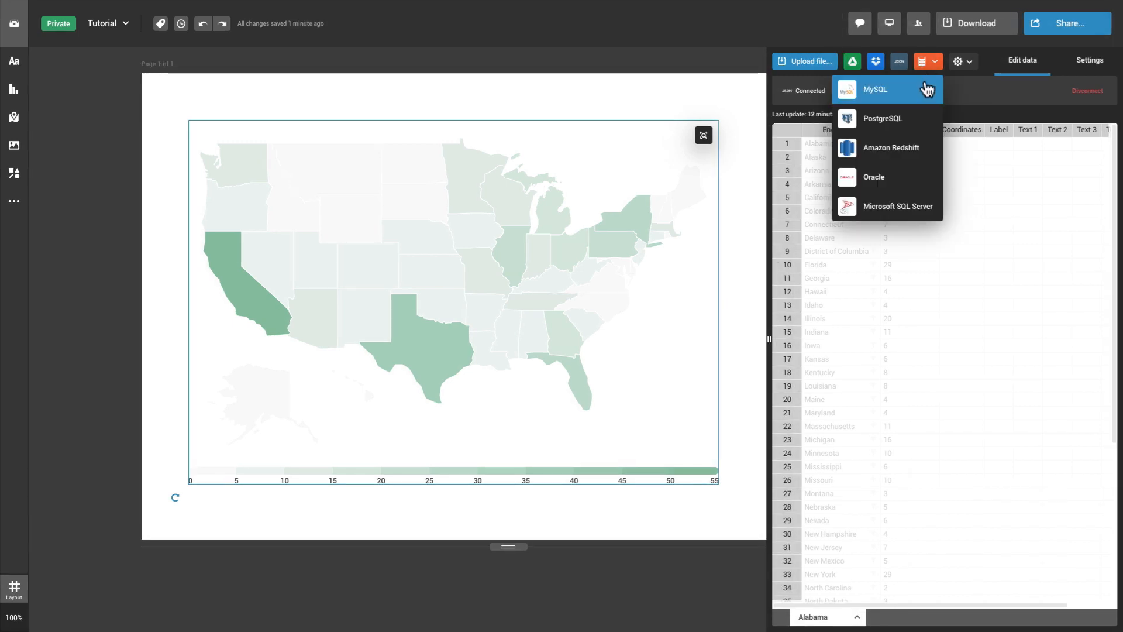
Choose MySQL as the database source and create the query connection shading states 0–18,000
click(874, 89)
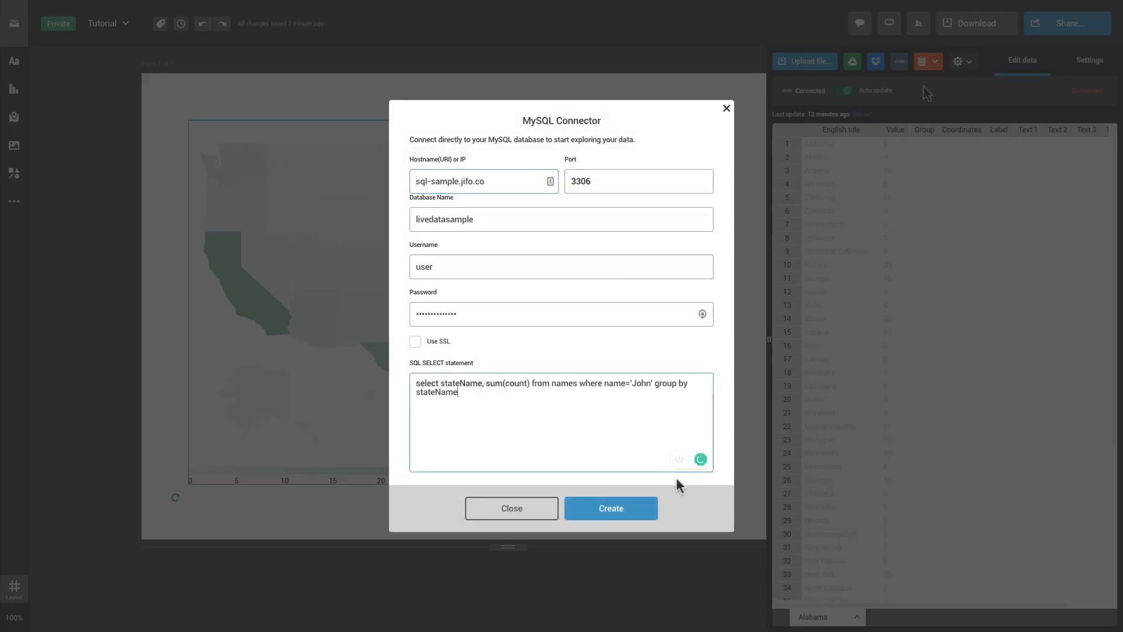
click(609, 508)
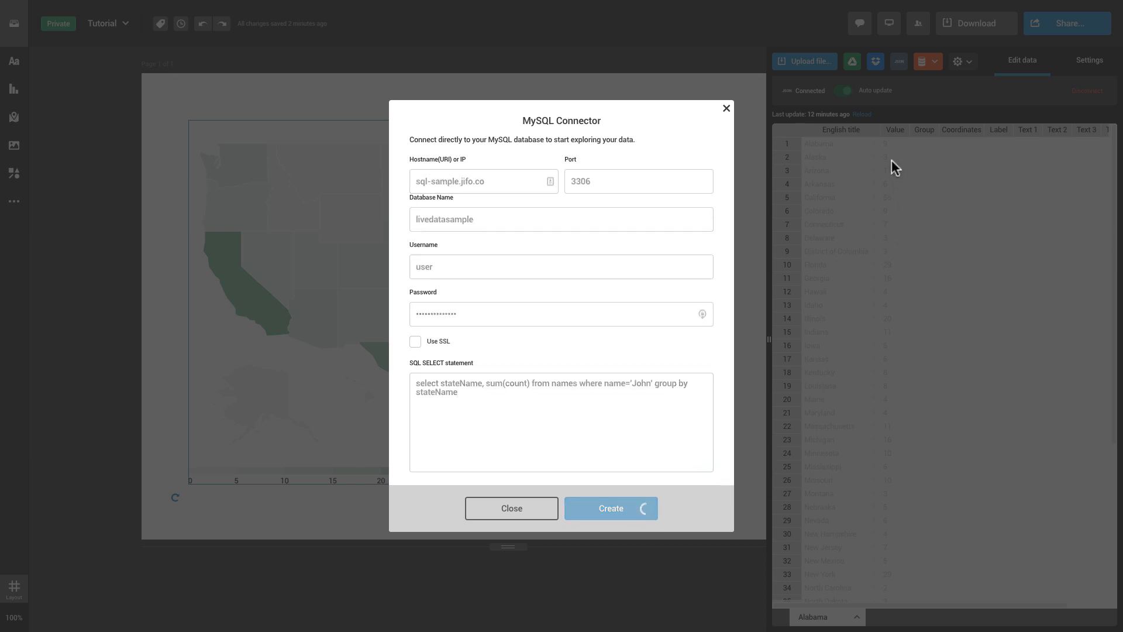
click(610, 508)
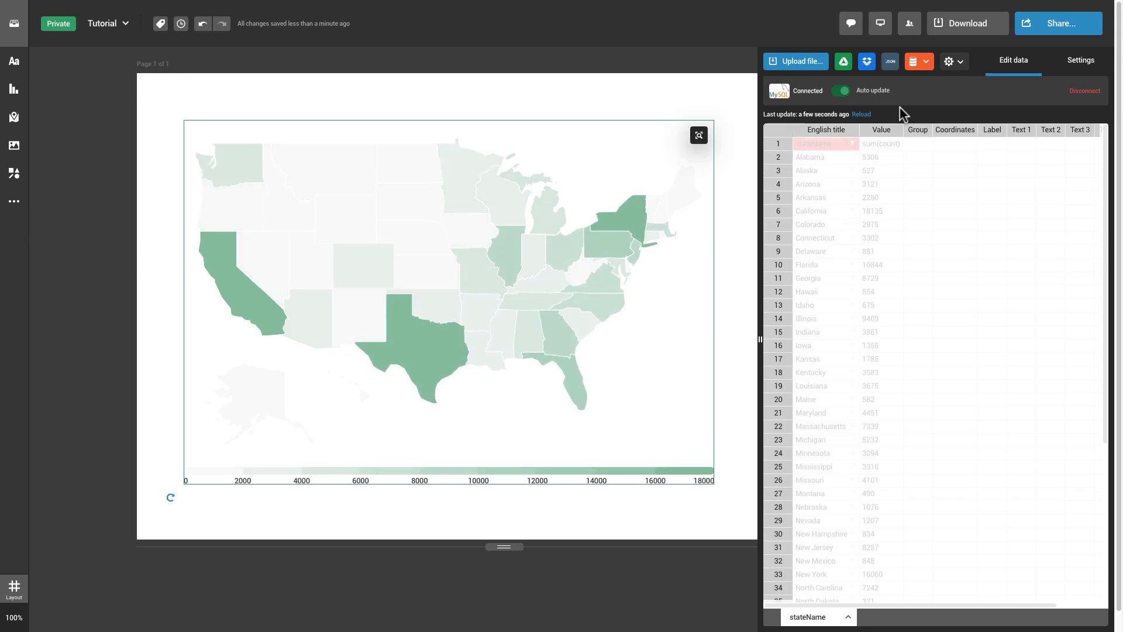